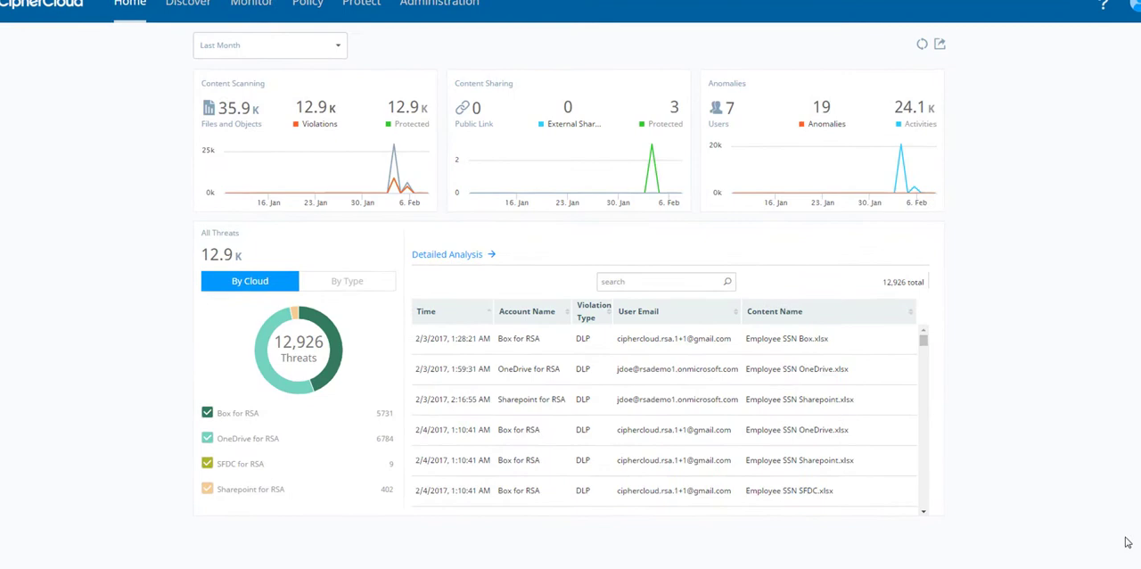
Step: Scroll the home threats dashboard showing last month's 12,926 threats and violation list
scroll("down", 3)
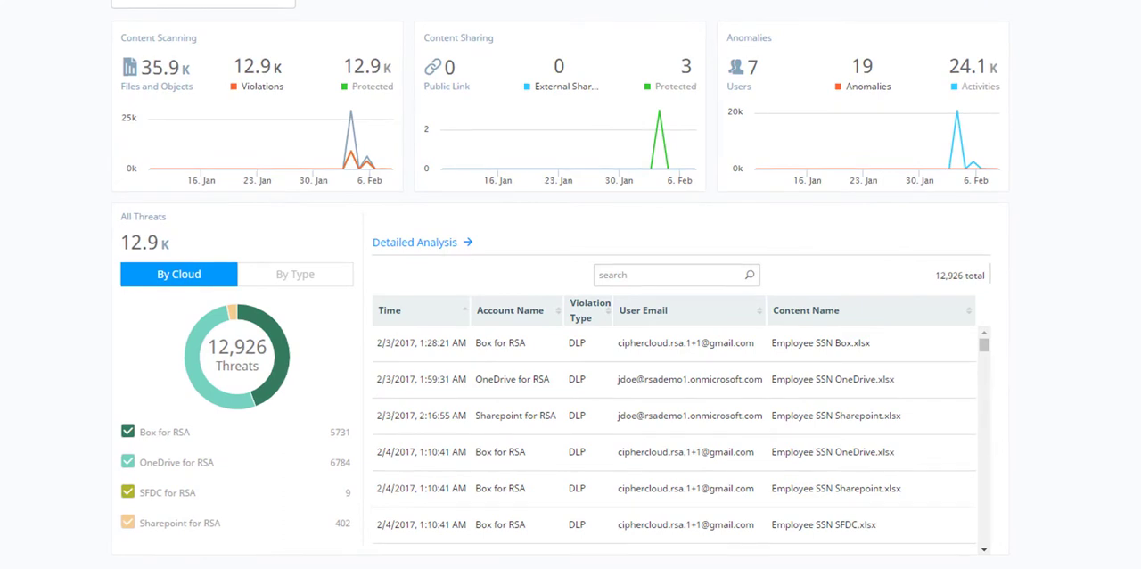
mouse_move(1069, 416)
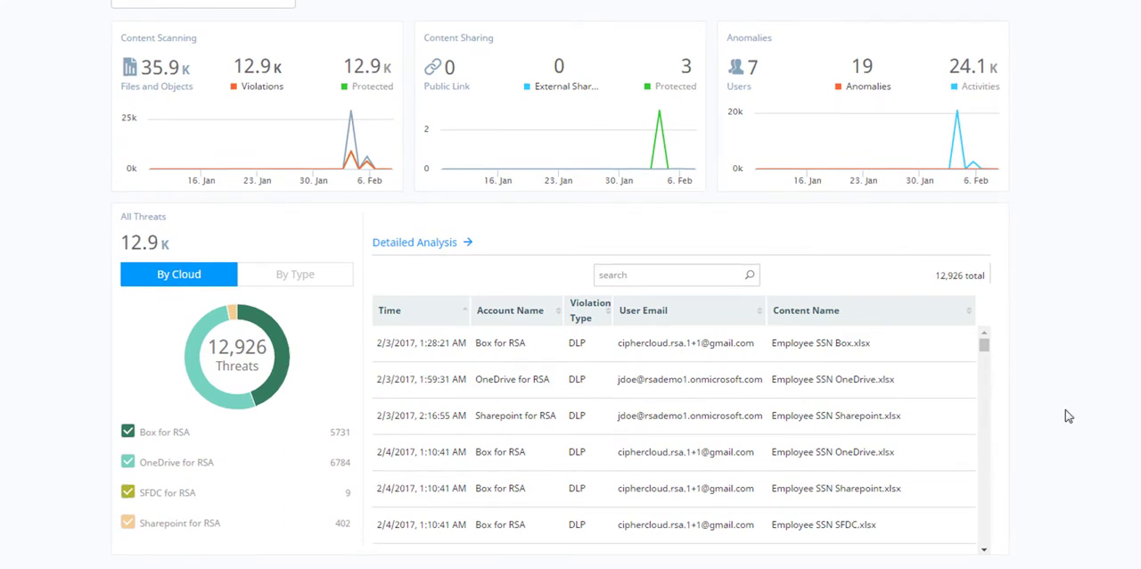
mouse_move(1069, 415)
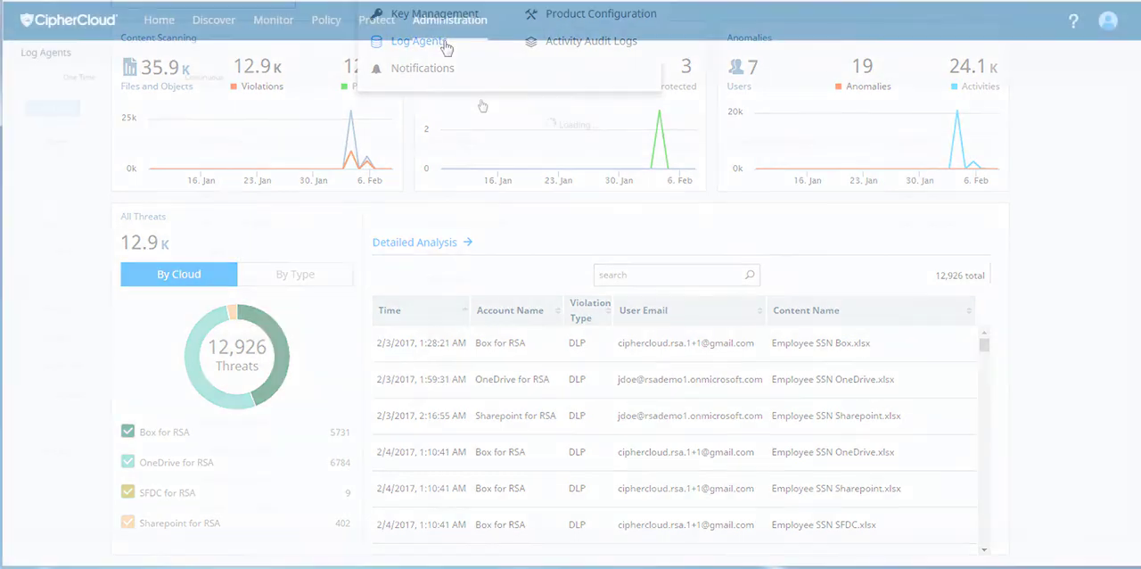
Step: Review the June2016-45mb JuniperHQ format mapping in Log Agents, then cancel without changes
left_click(417, 41)
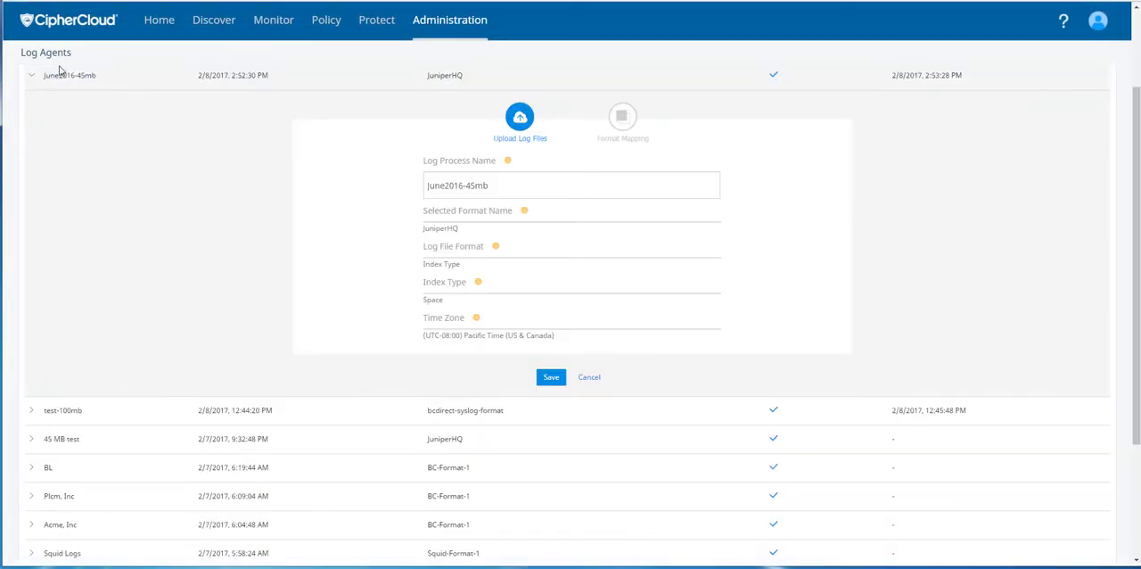
left_click(622, 116)
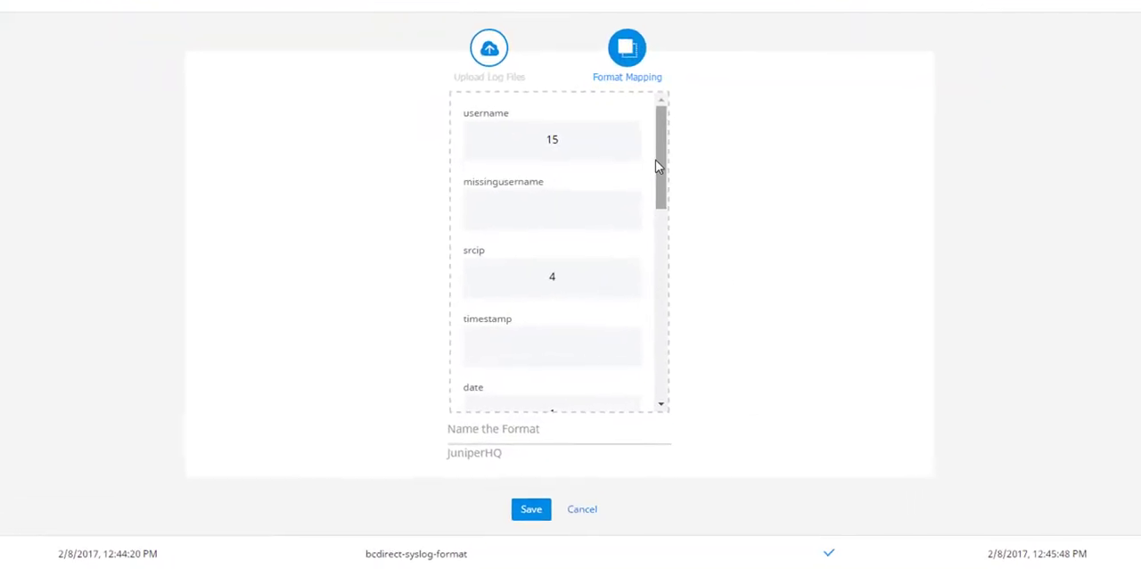
scroll("down", 3)
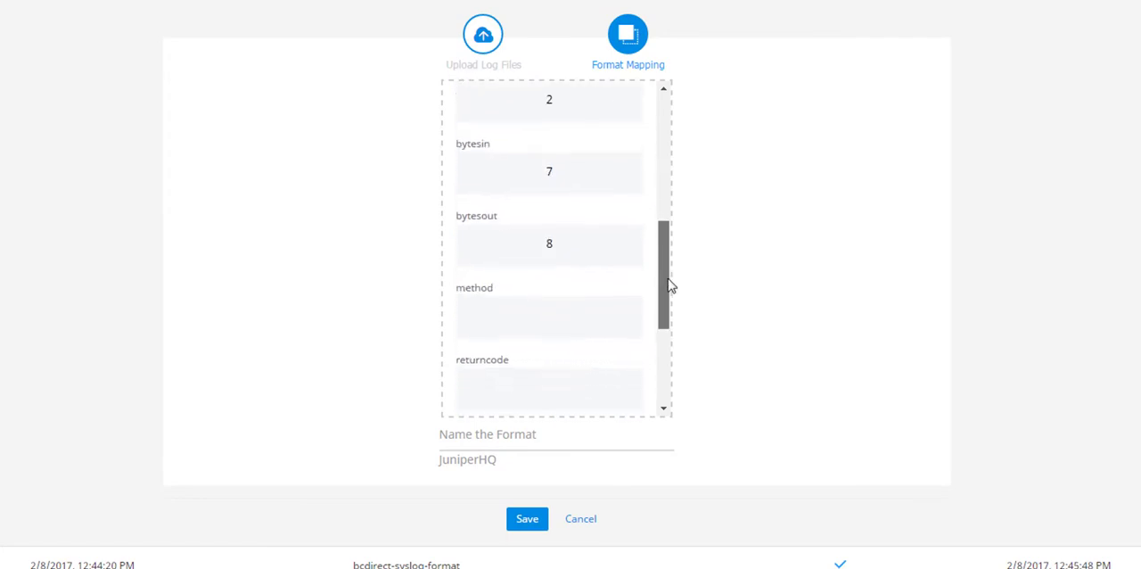
scroll("down", 3)
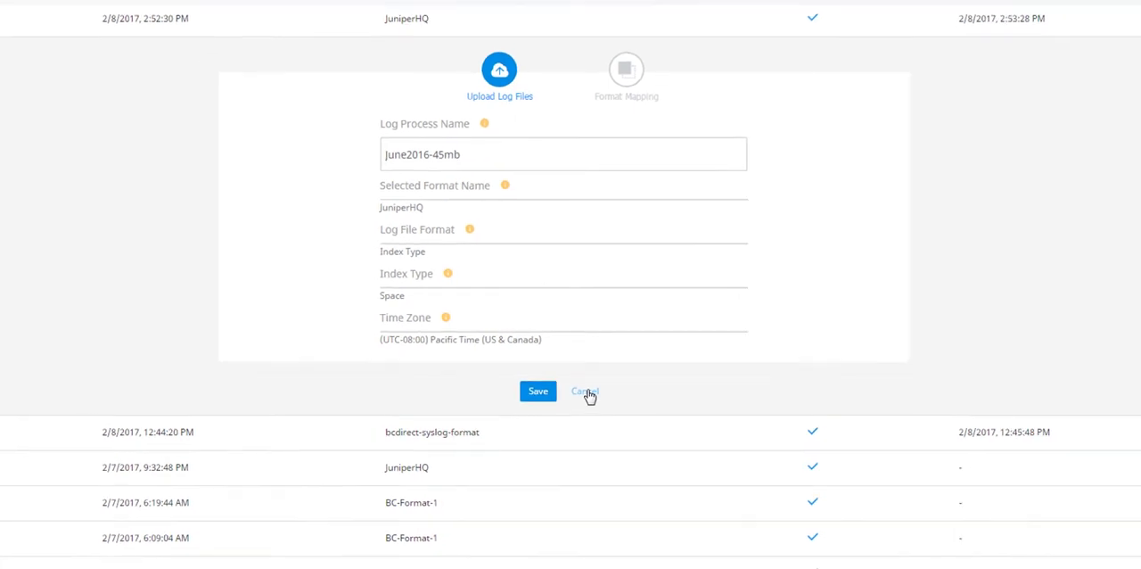
left_click(584, 392)
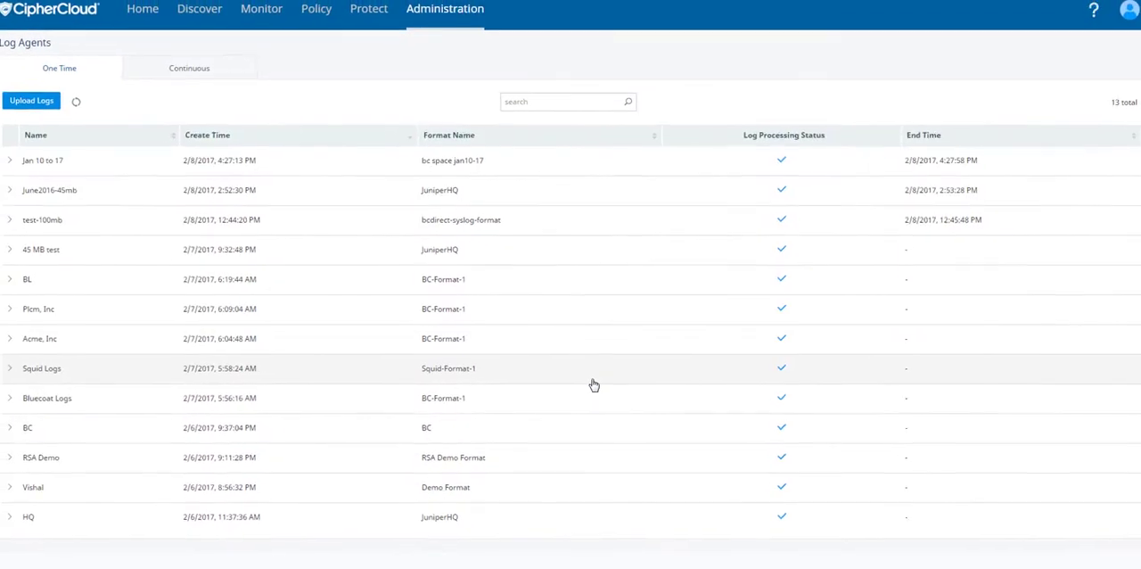
Step: Inspect the Cont continuous agent's format mapping and spooling directory settings, then reach the risk overview
left_click(189, 68)
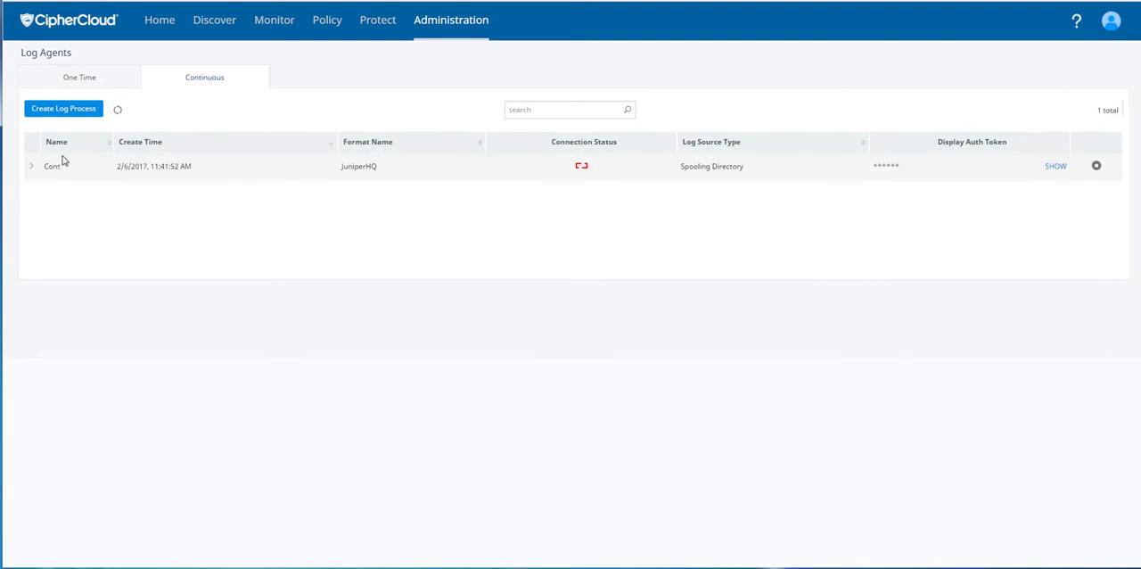
left_click(31, 166)
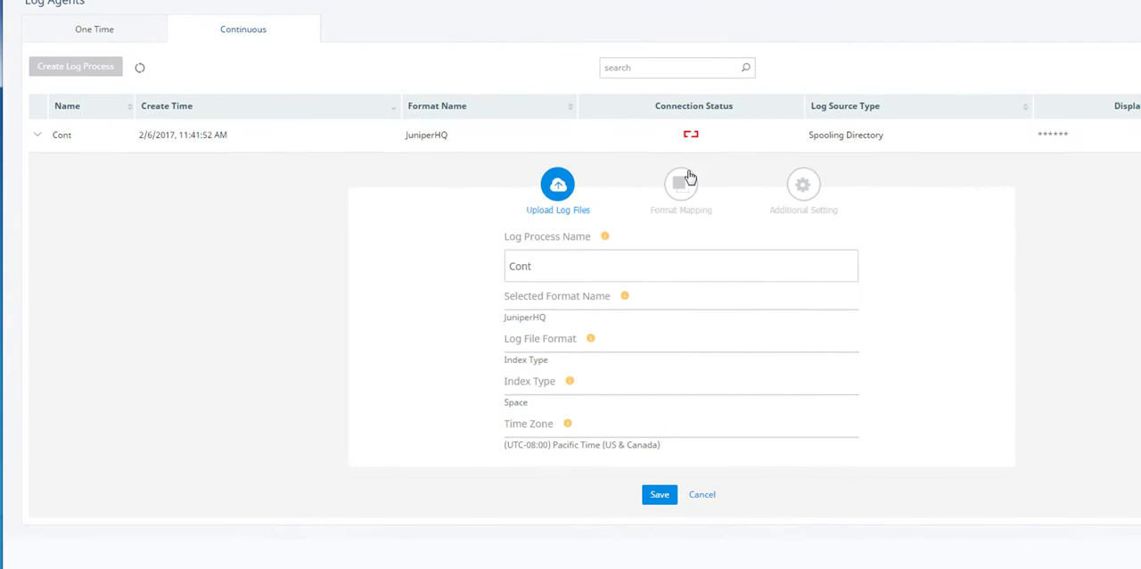
left_click(680, 185)
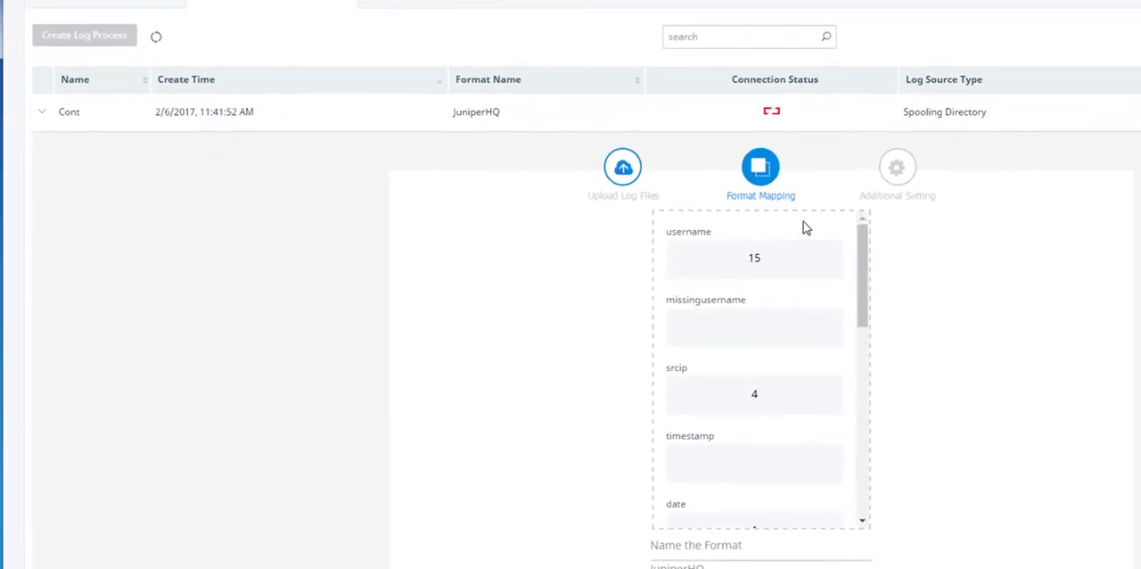
left_click(898, 167)
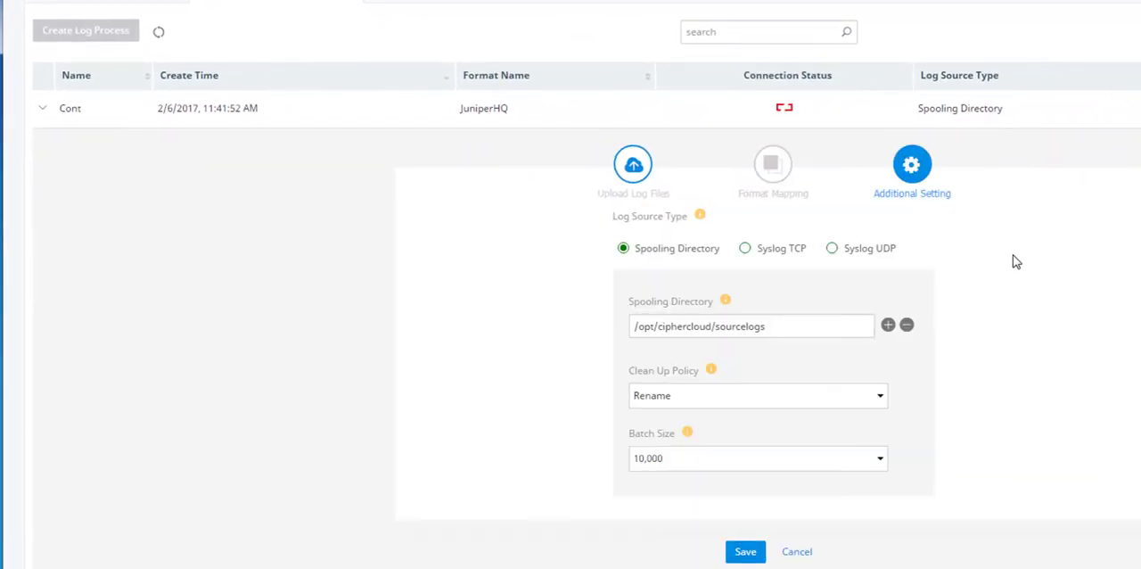
mouse_move(1020, 287)
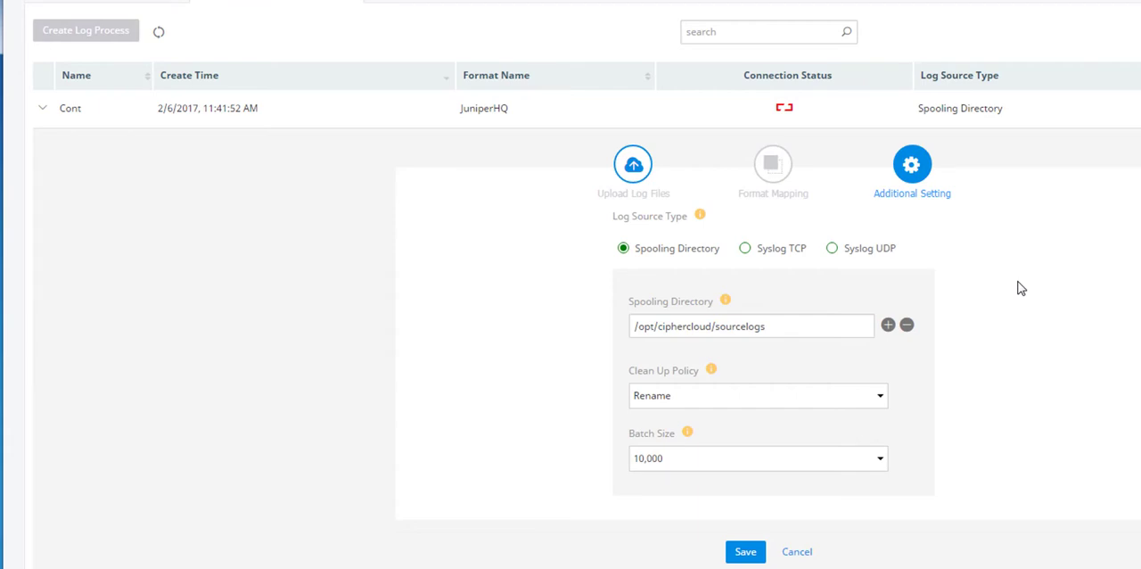
left_click(214, 20)
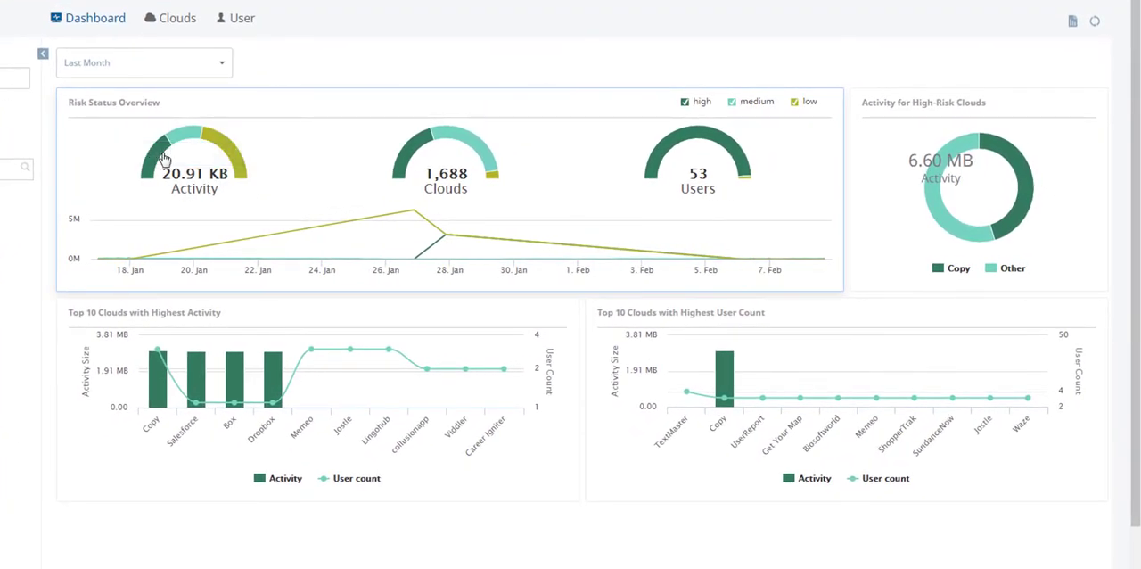
mouse_move(446, 142)
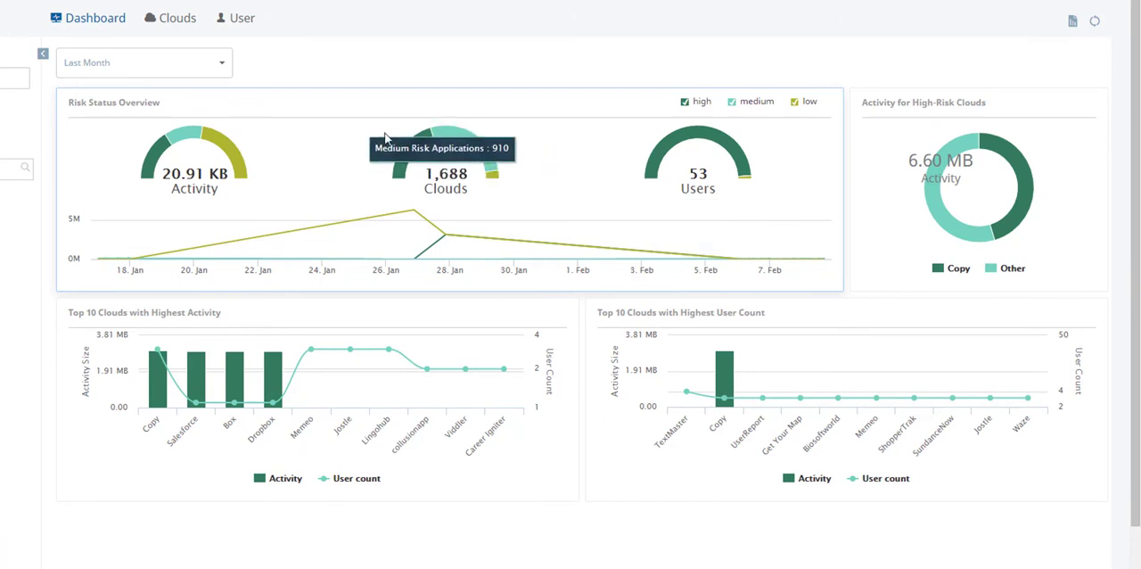
mouse_move(423, 169)
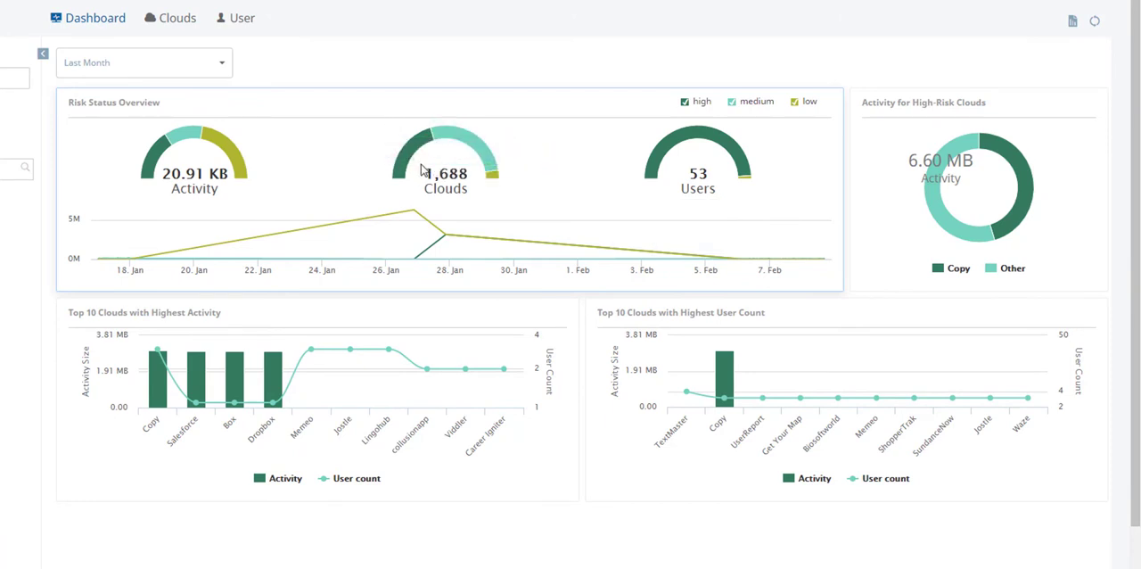
mouse_move(452, 154)
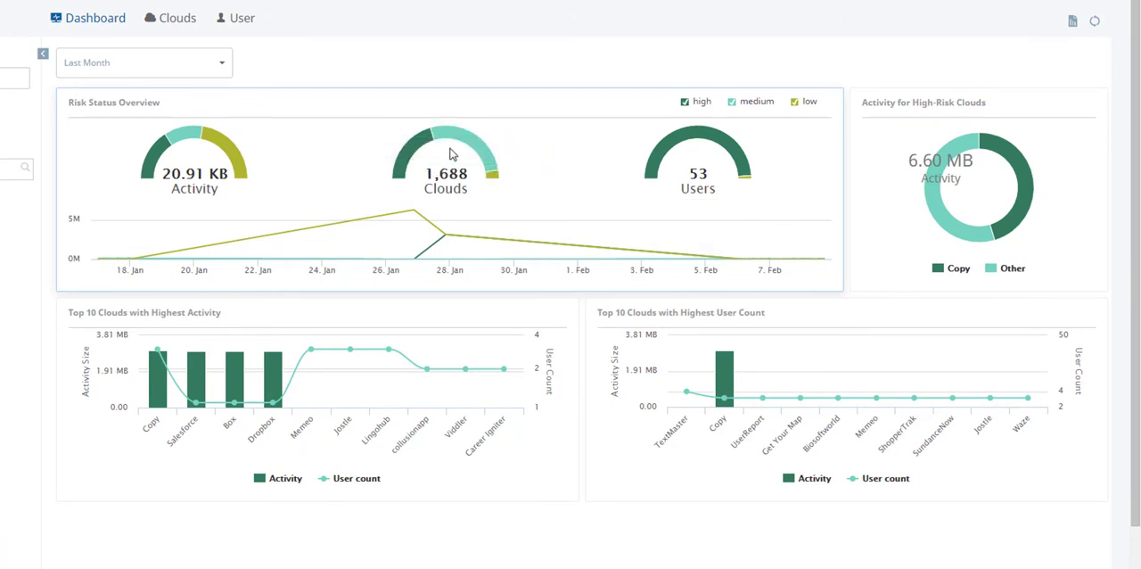
mouse_move(747, 179)
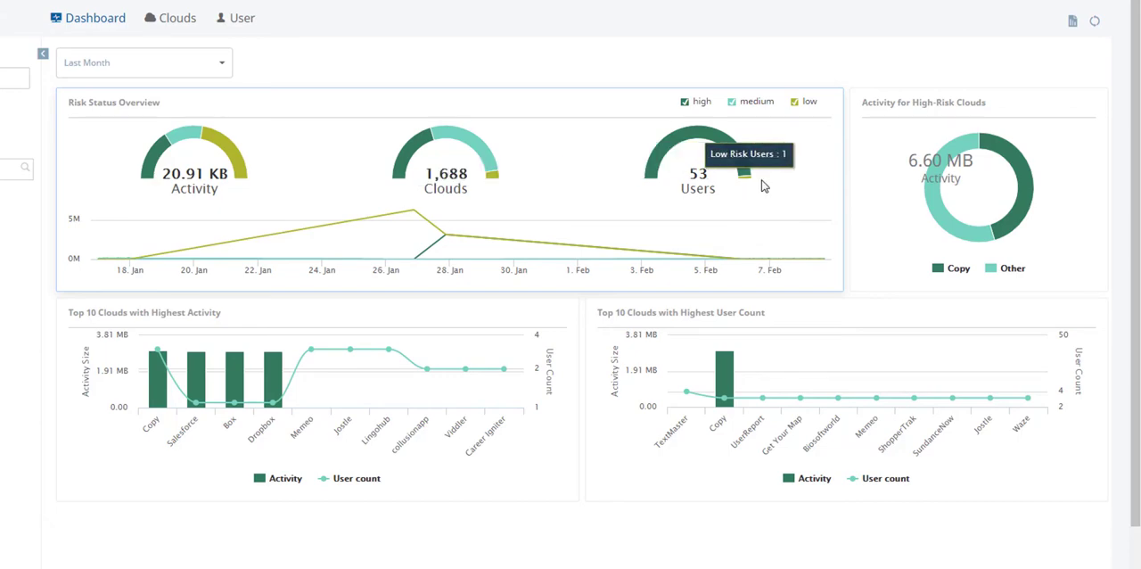
mouse_move(771, 192)
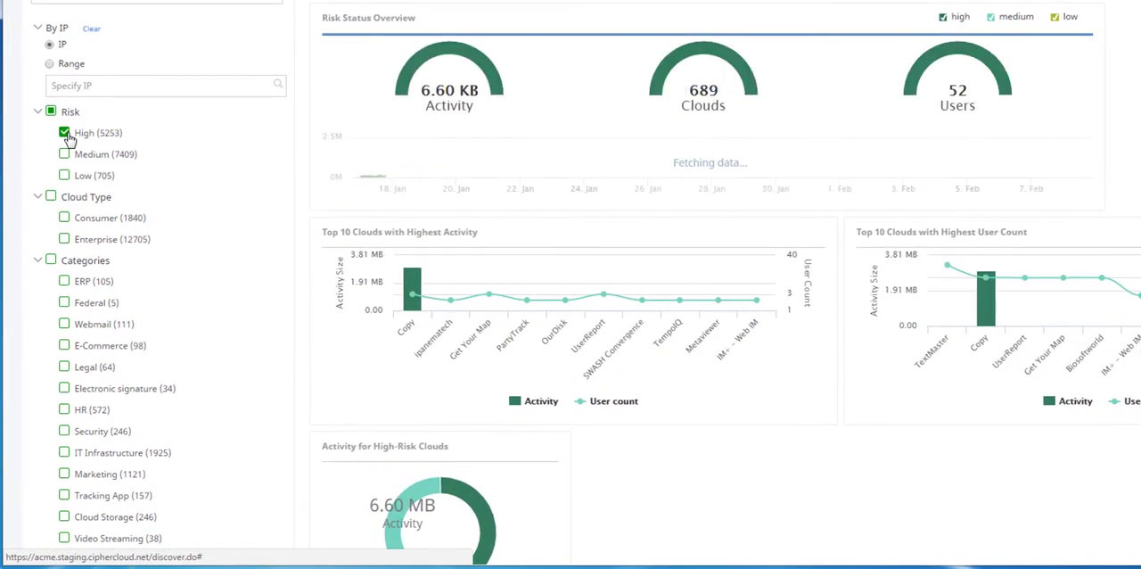
Step: Toggle the High risk, Consumer and Cloud Storage filters, then open the discovered clouds list
left_click(64, 132)
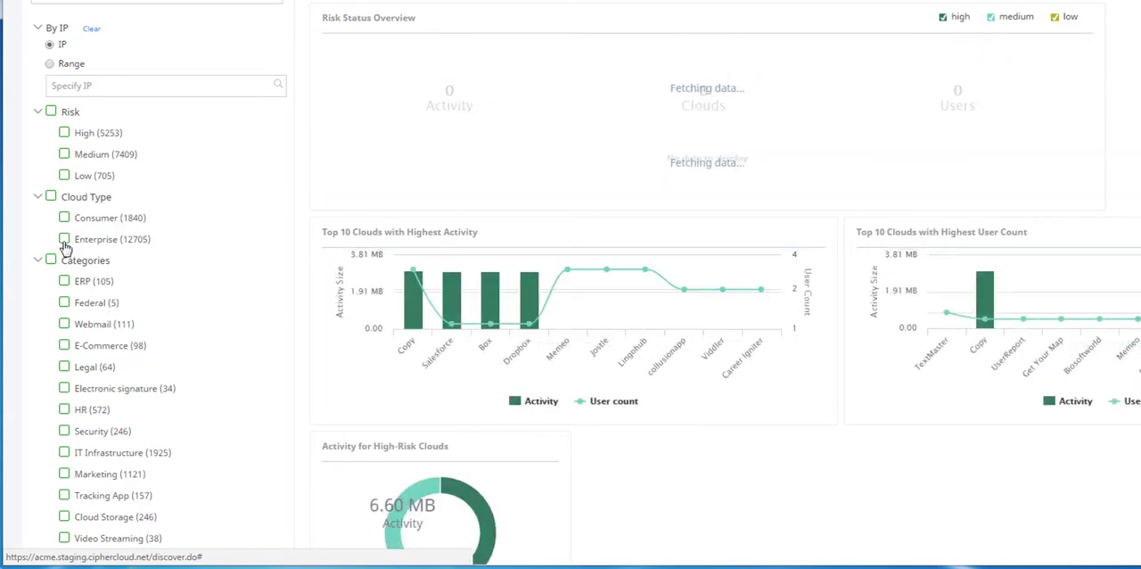
left_click(63, 217)
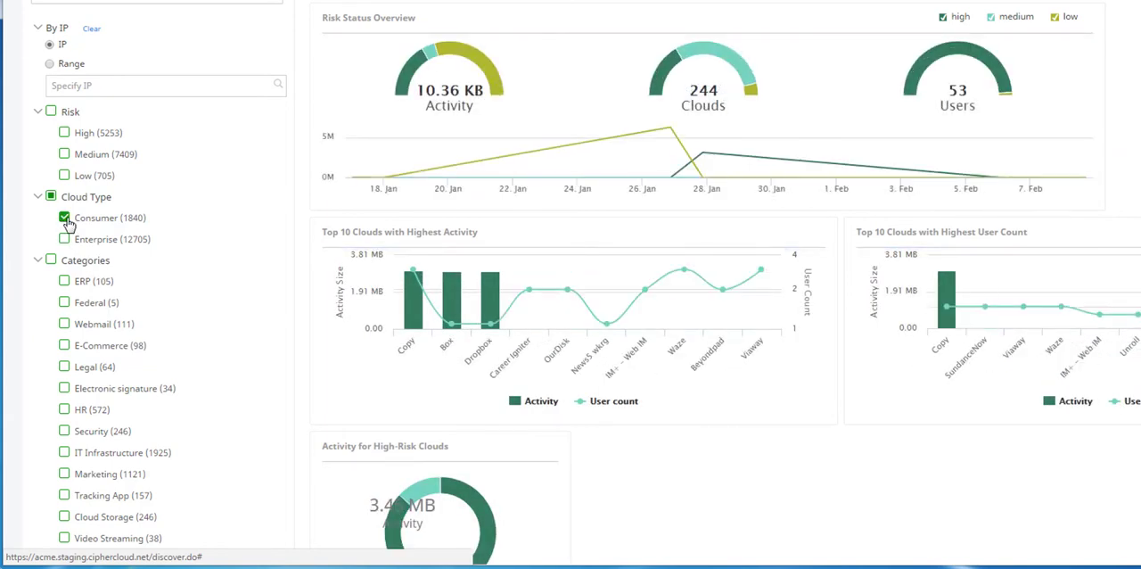
left_click(63, 217)
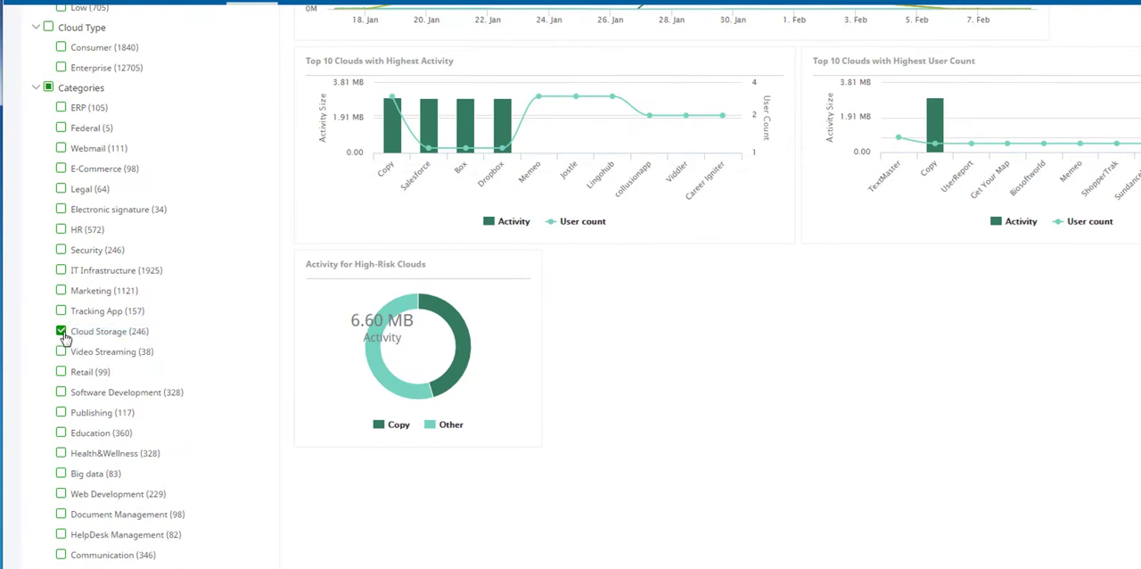
left_click(61, 331)
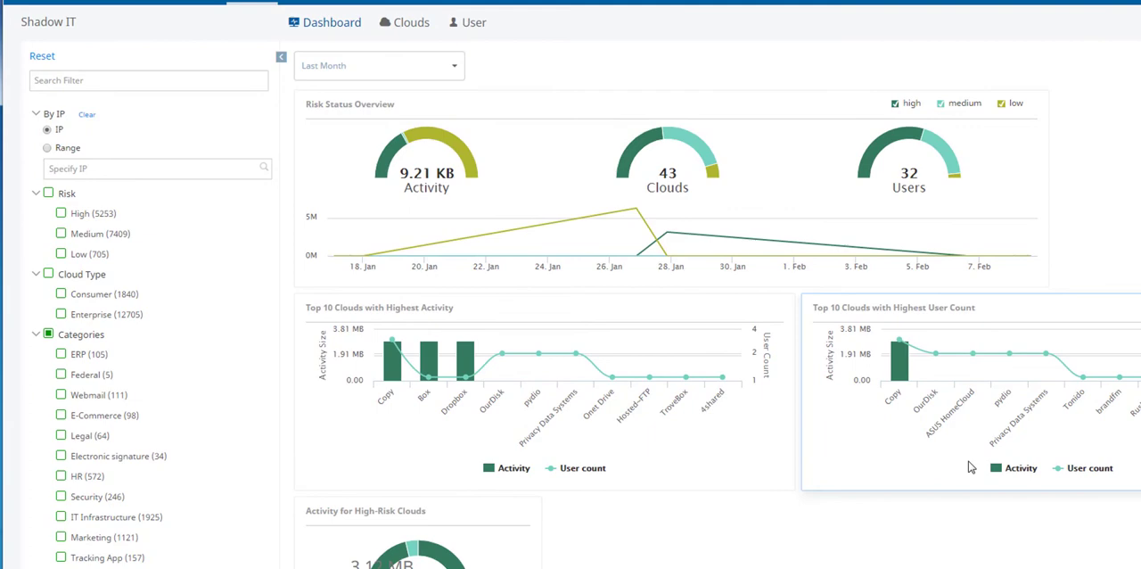
left_click(409, 22)
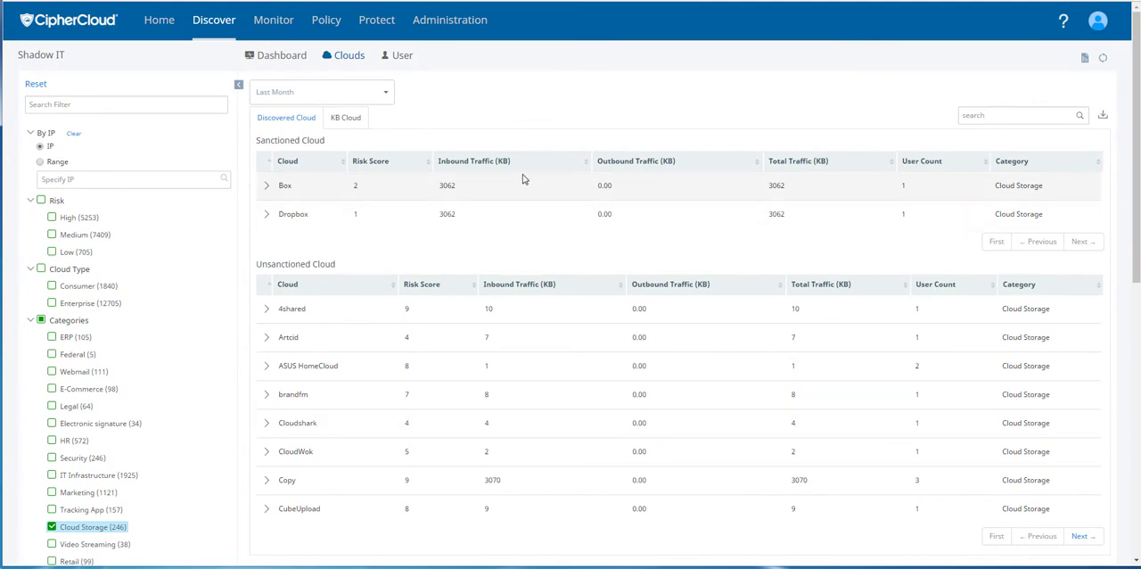
mouse_move(738, 186)
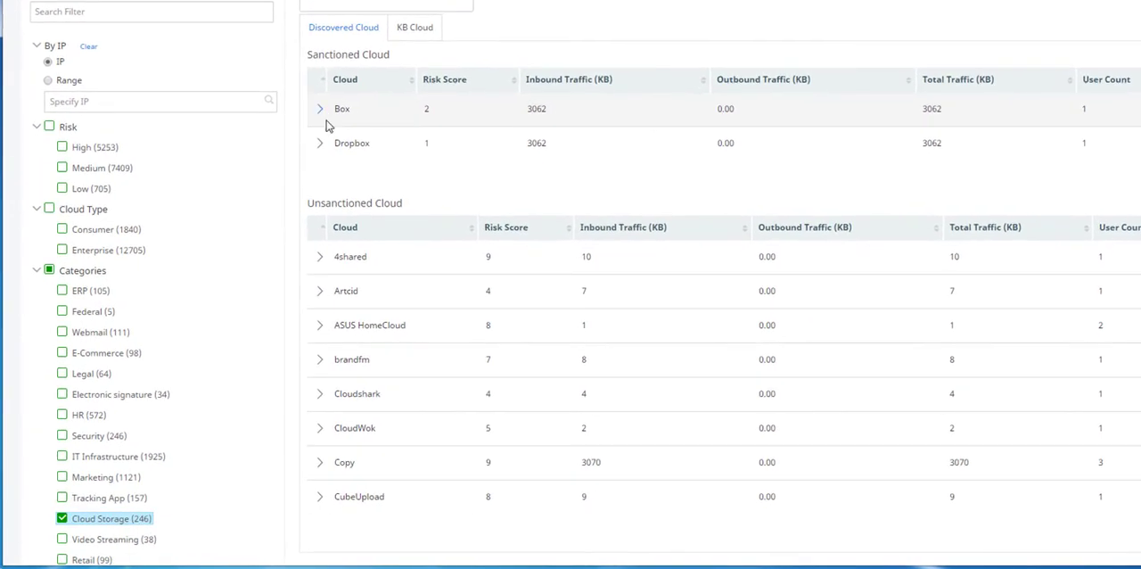
mouse_move(378, 152)
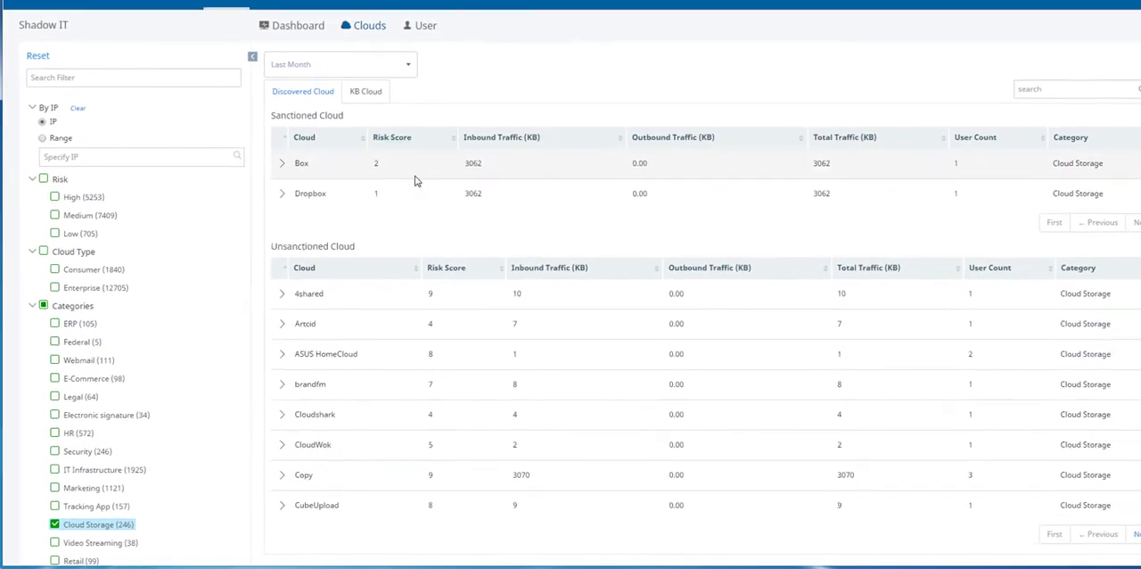
scroll("down", 3)
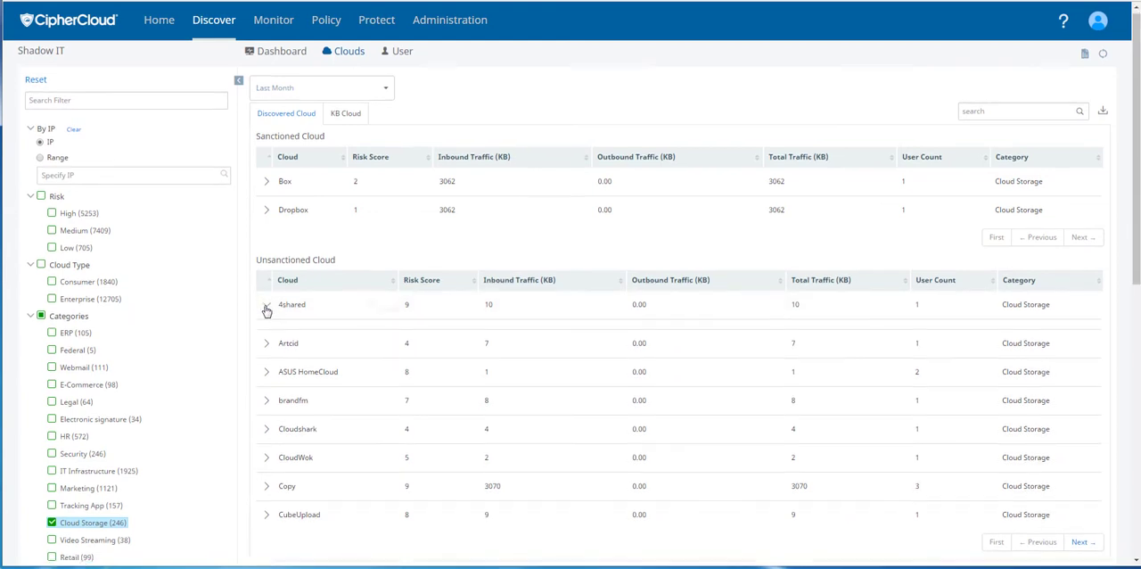
left_click(266, 304)
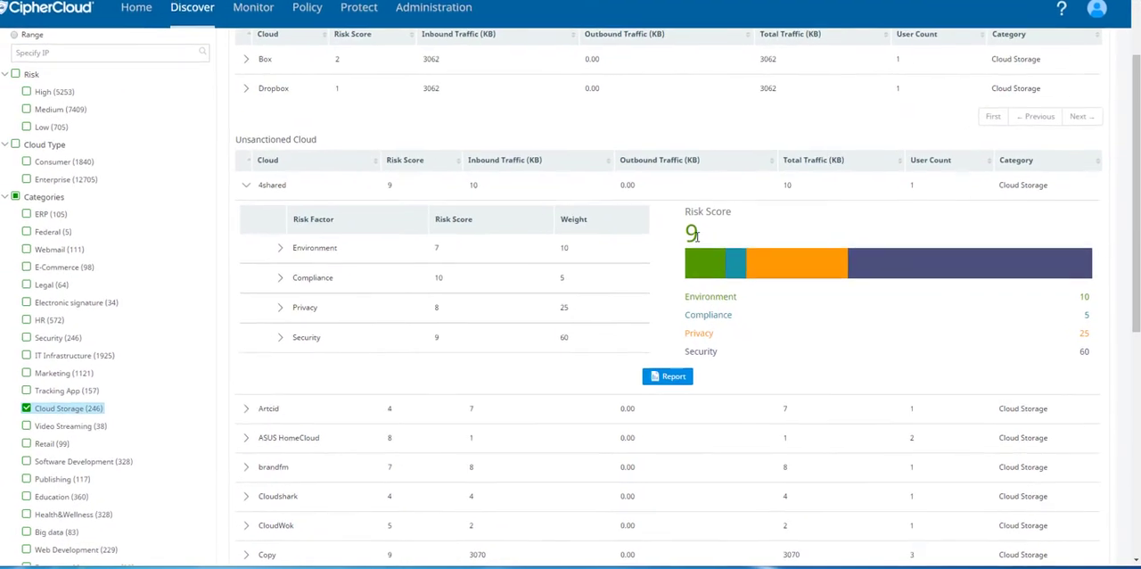
scroll("down", 3)
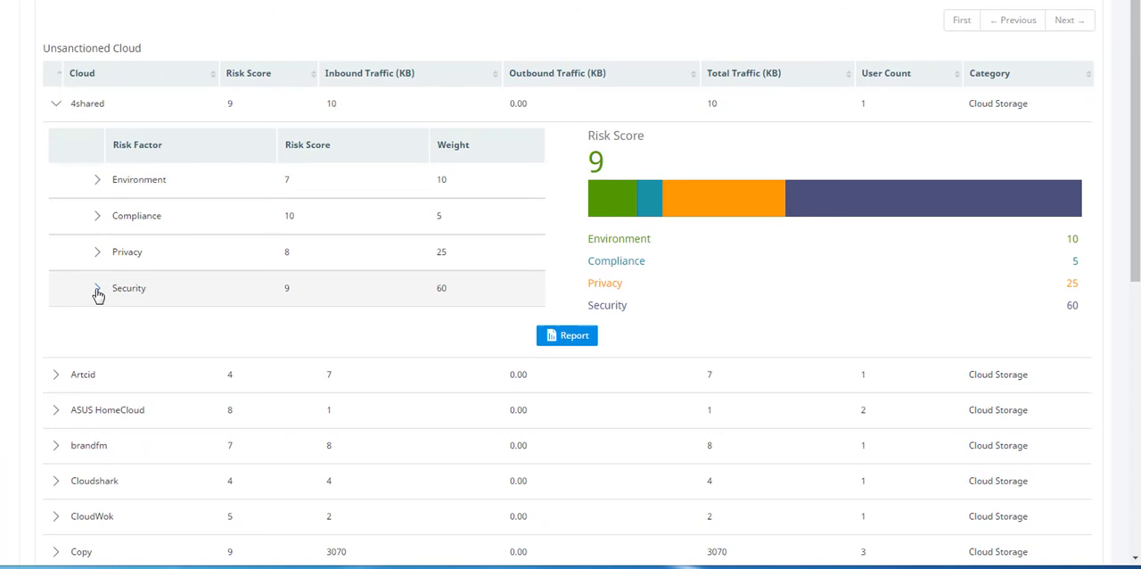
left_click(98, 288)
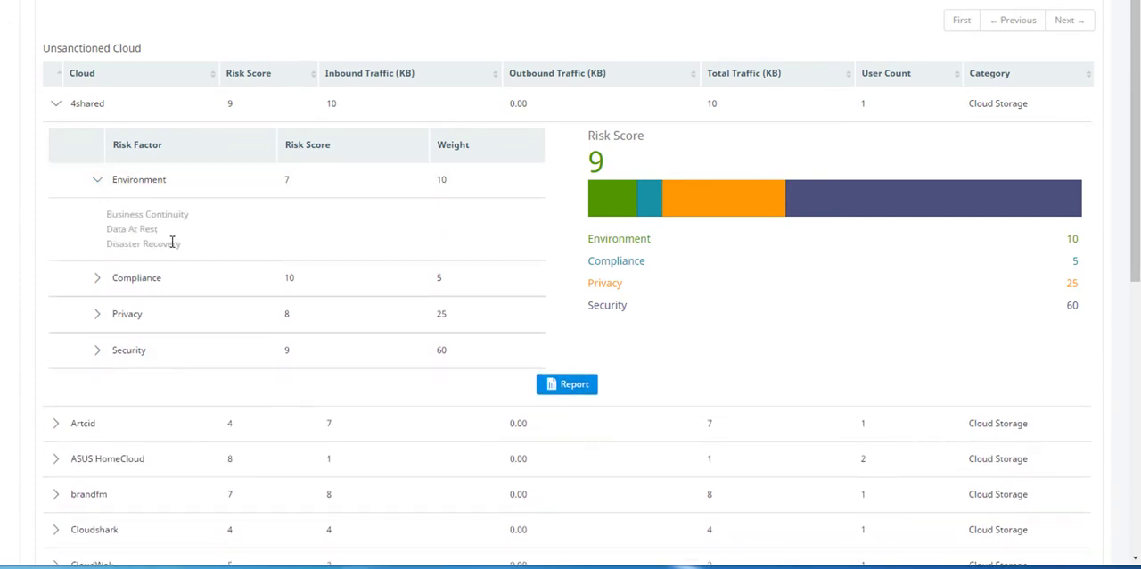
mouse_move(158, 219)
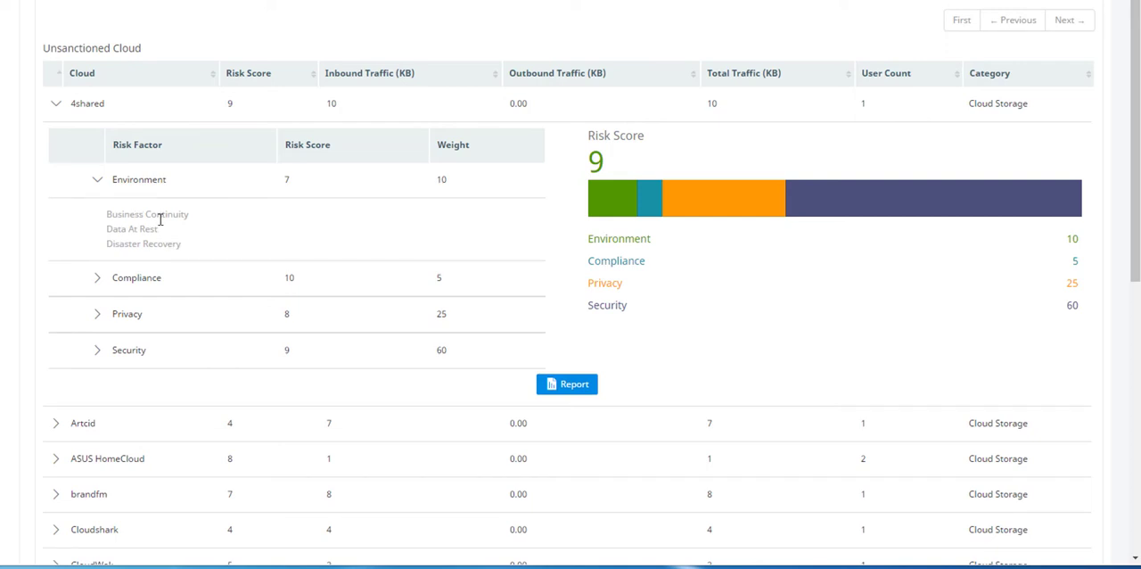
mouse_move(199, 225)
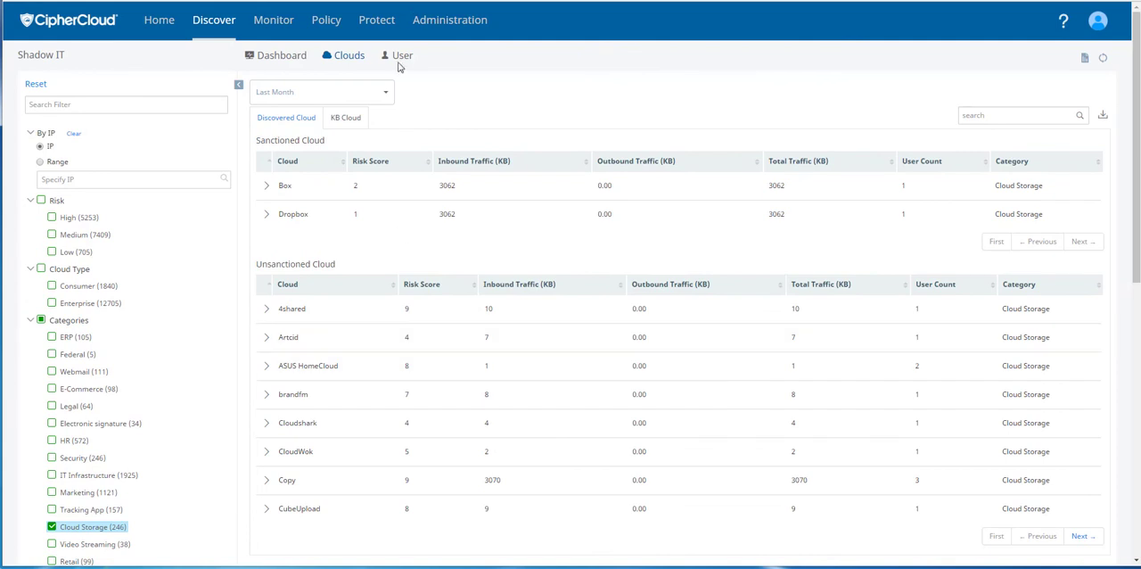
Step: Rank users by Total Traffic (KB) descending, with Rakesh at 6123 KB first
left_click(402, 54)
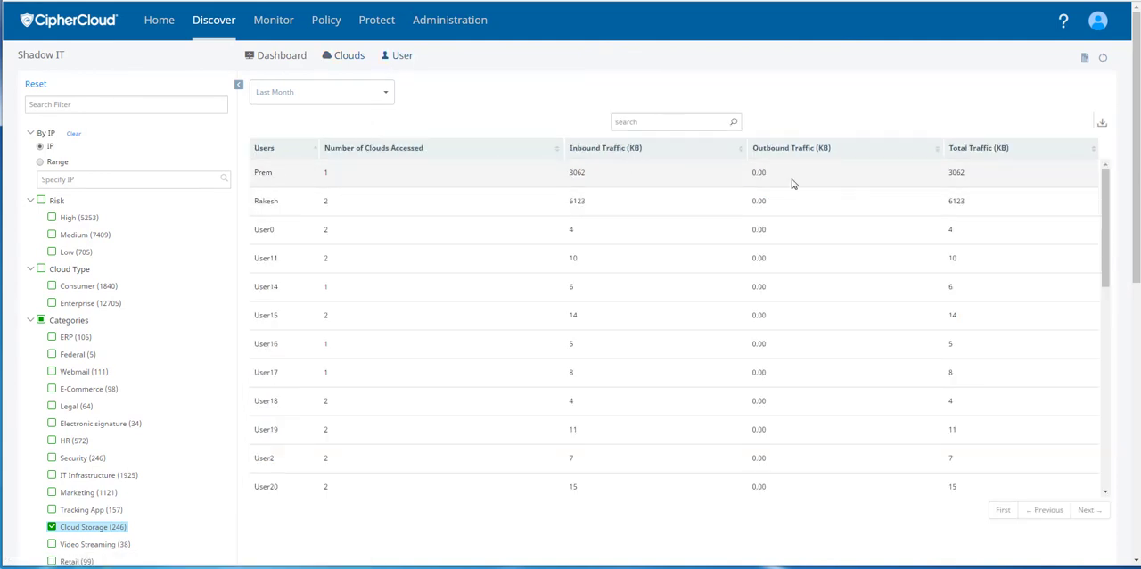
left_click(978, 148)
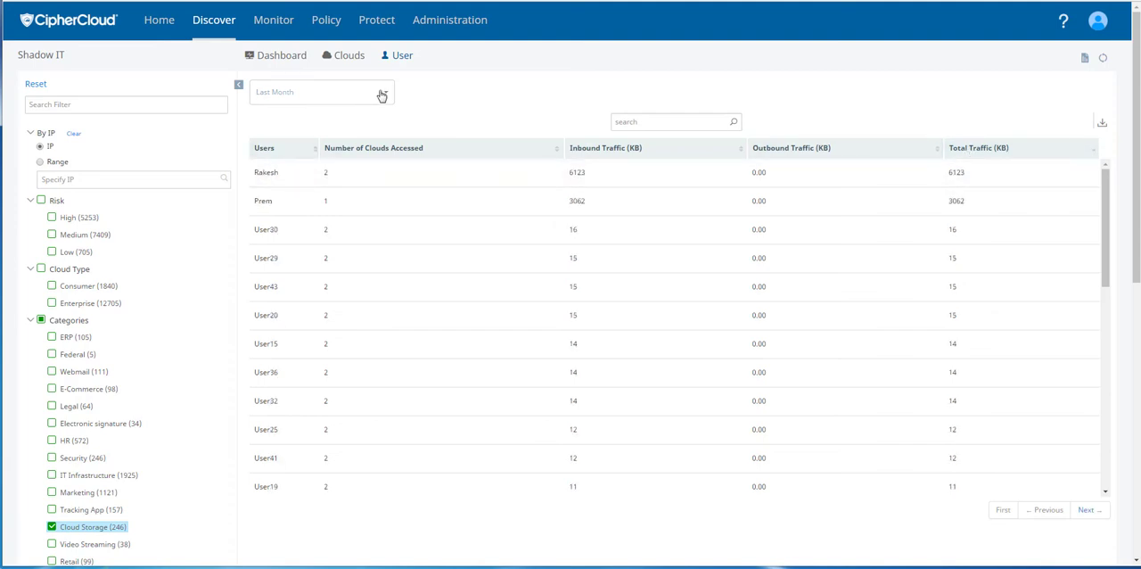
left_click(321, 91)
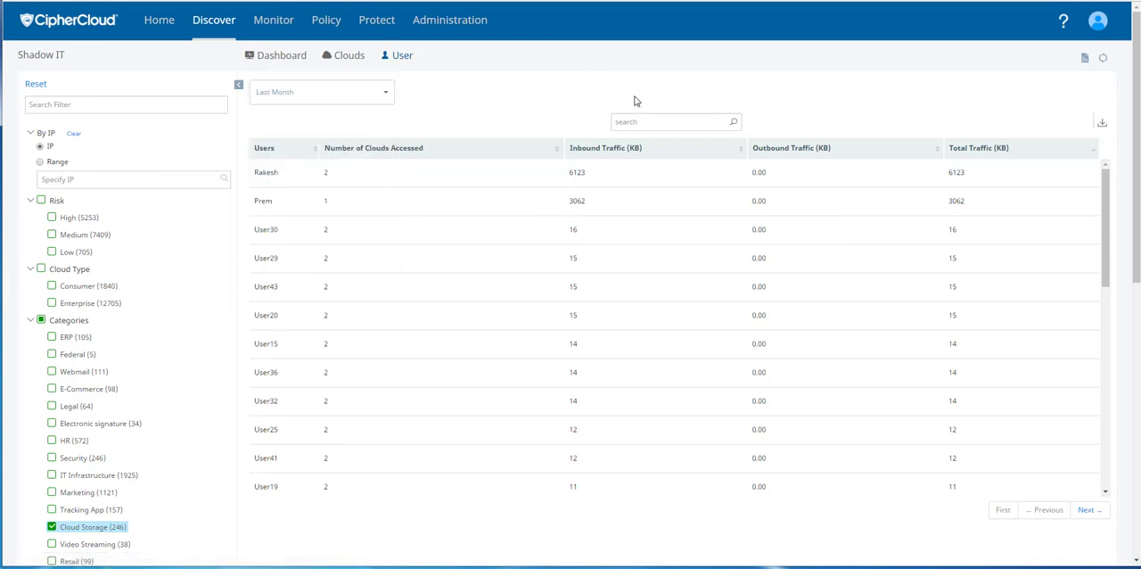
mouse_move(1085, 57)
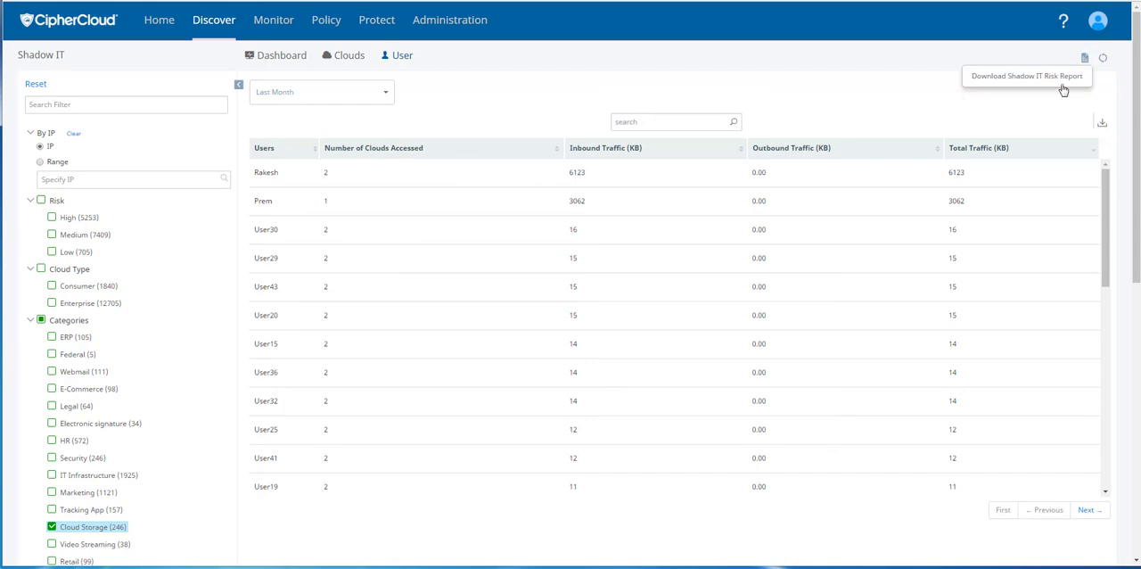
Step: Download the Shadow IT Risk Report and read its executive summary, top clouds and category scores
left_click(1026, 76)
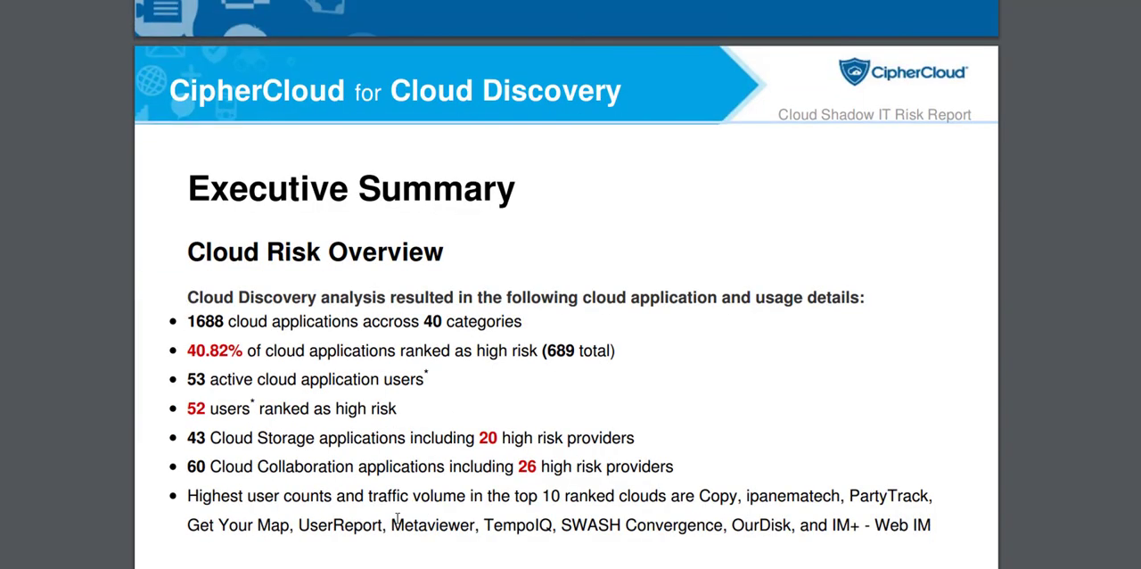
mouse_move(438, 414)
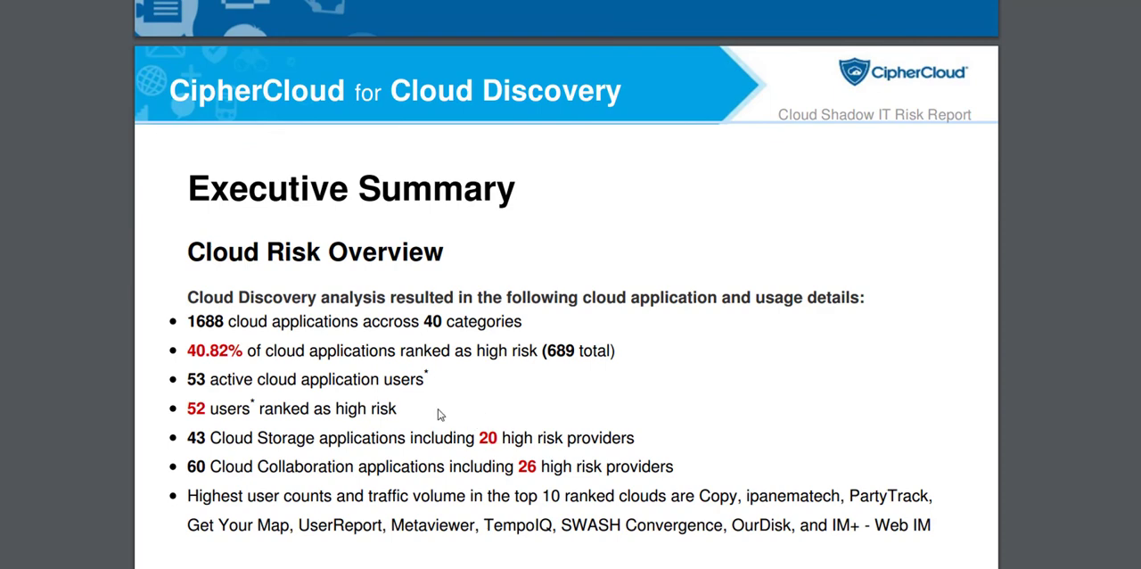
scroll("down", 3)
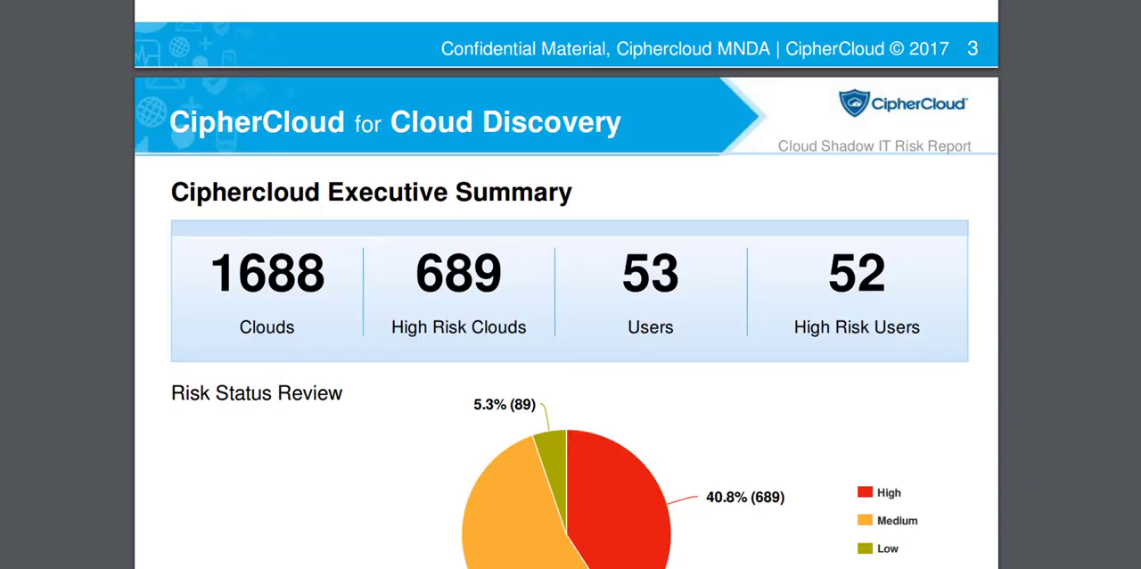
scroll("down", 3)
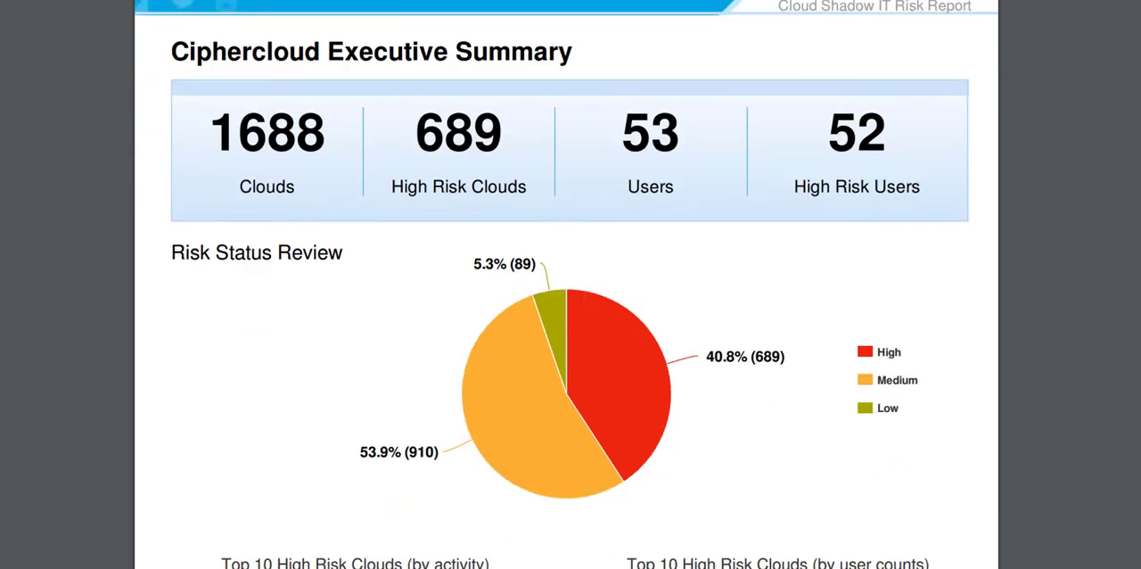
scroll("down", 3)
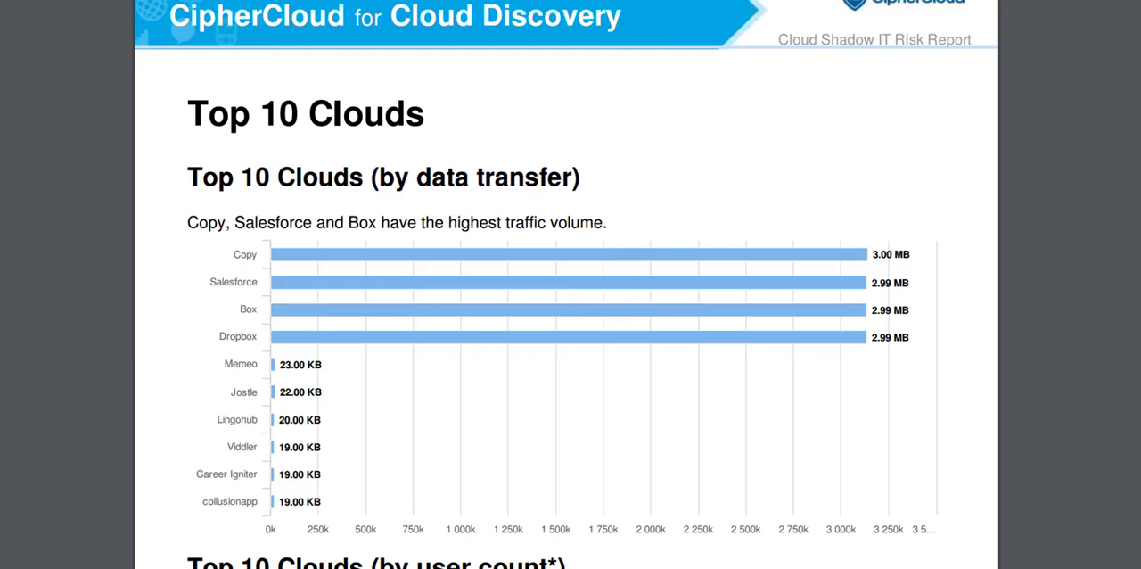
scroll("down", 3)
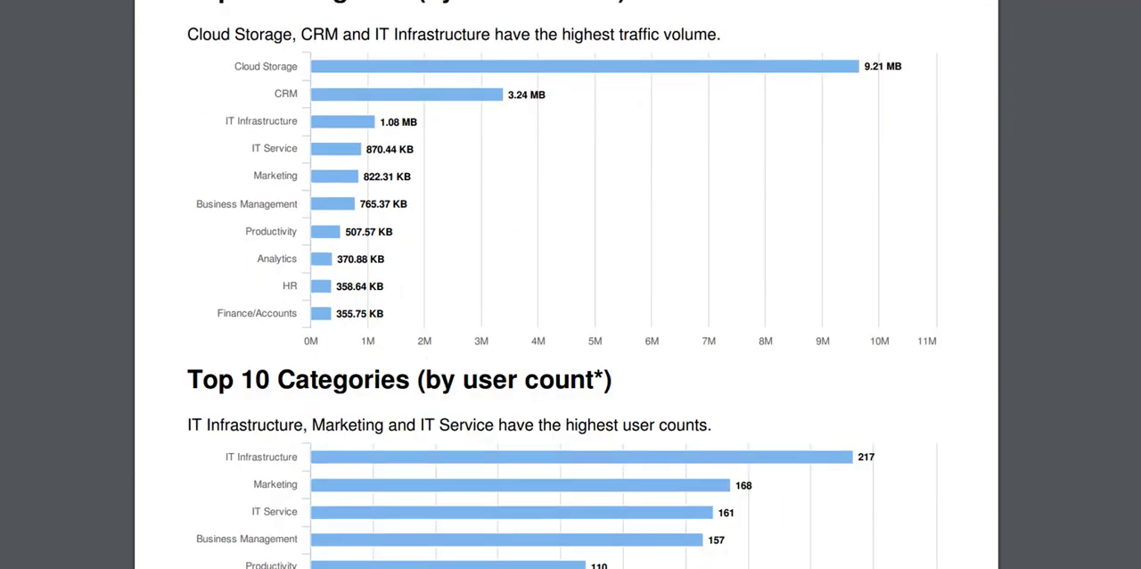
scroll("down", 3)
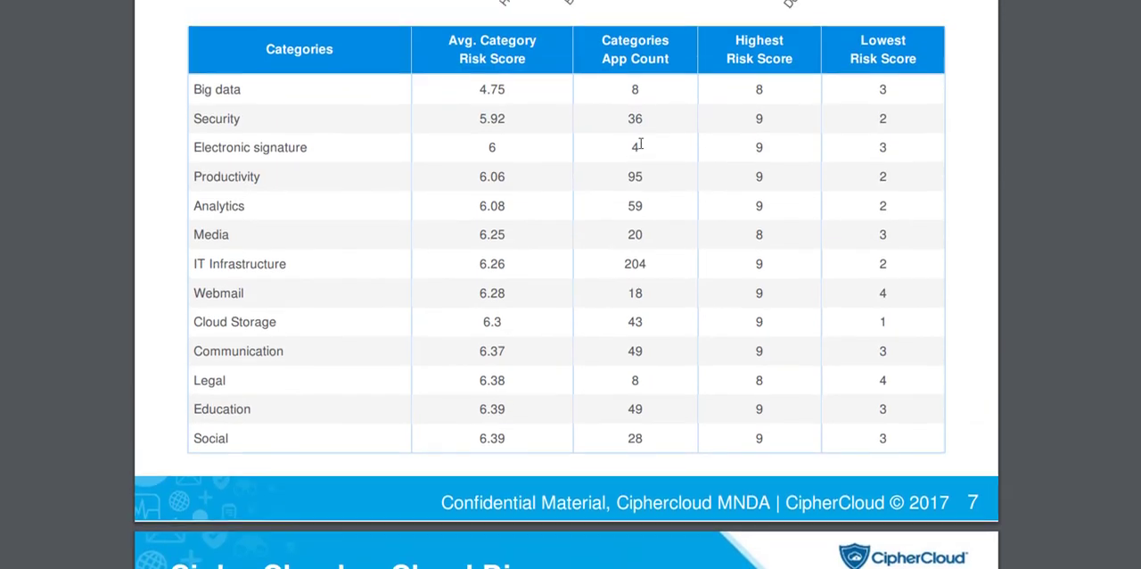
scroll("down", 3)
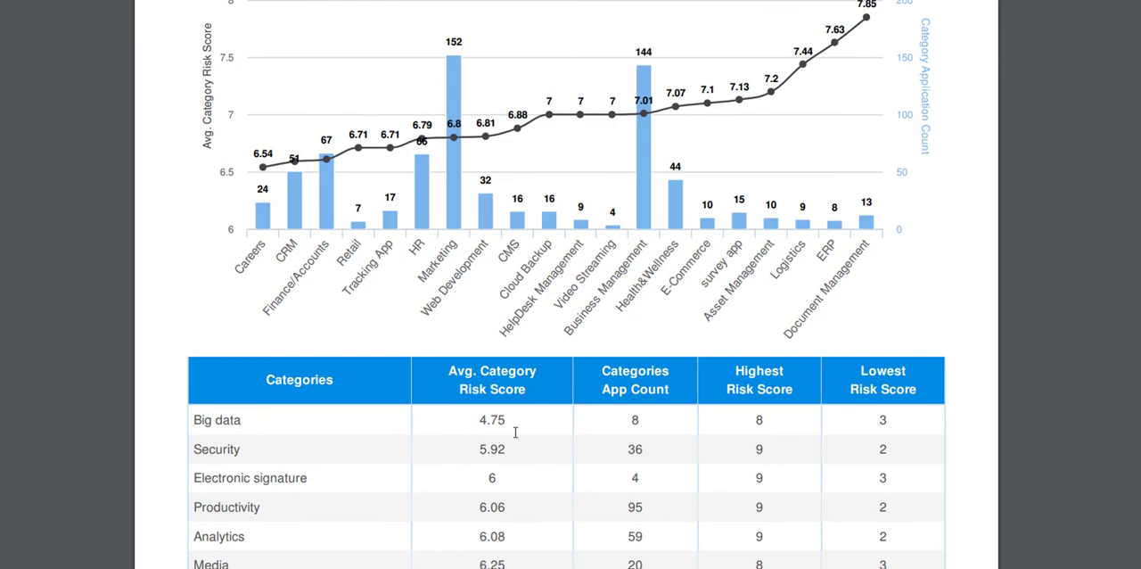